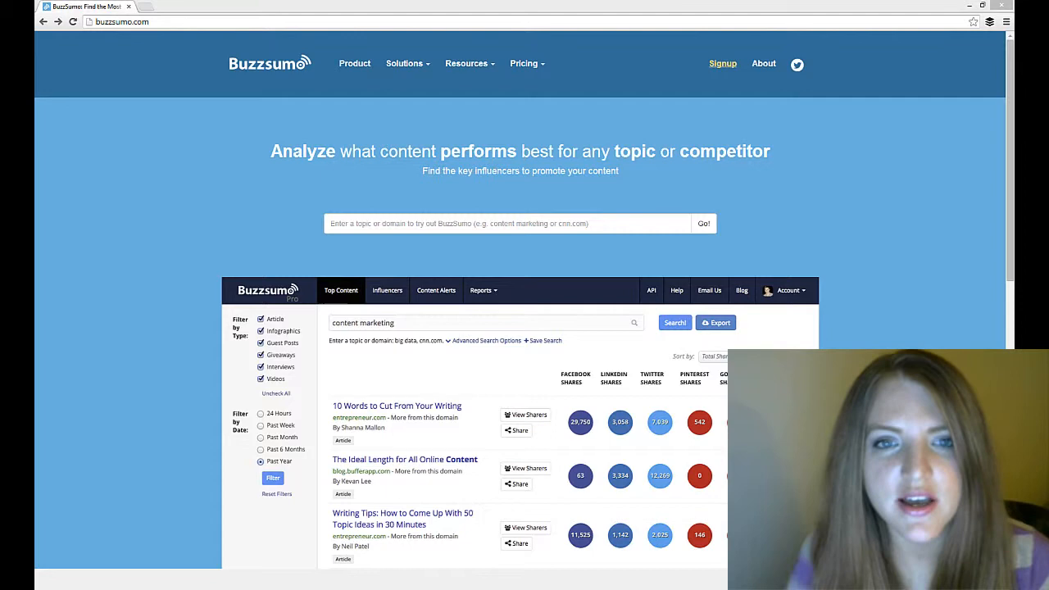
mouse_move(161, 168)
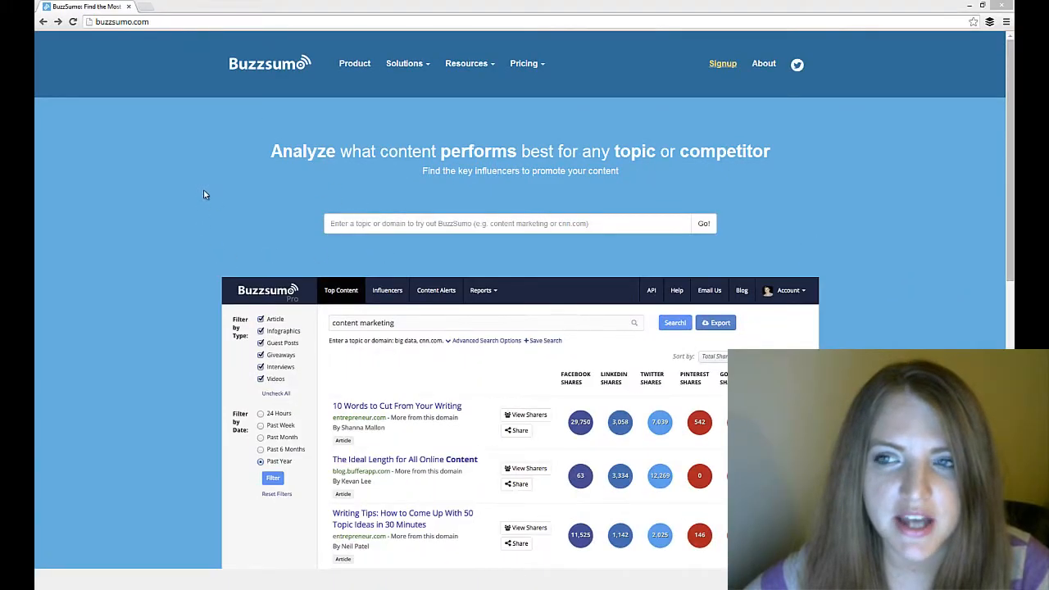
mouse_move(289, 197)
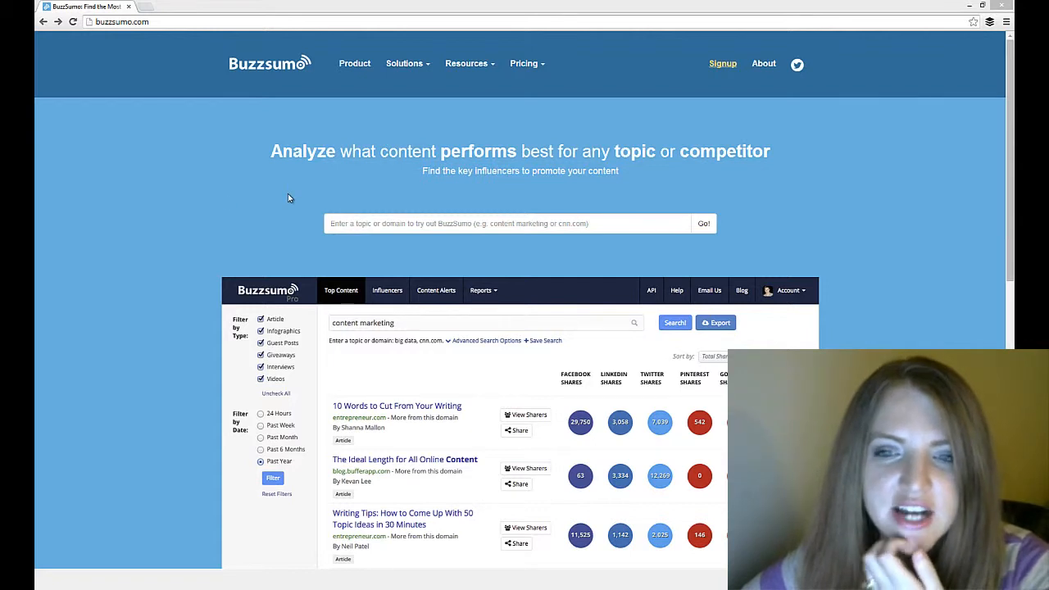
mouse_move(485, 127)
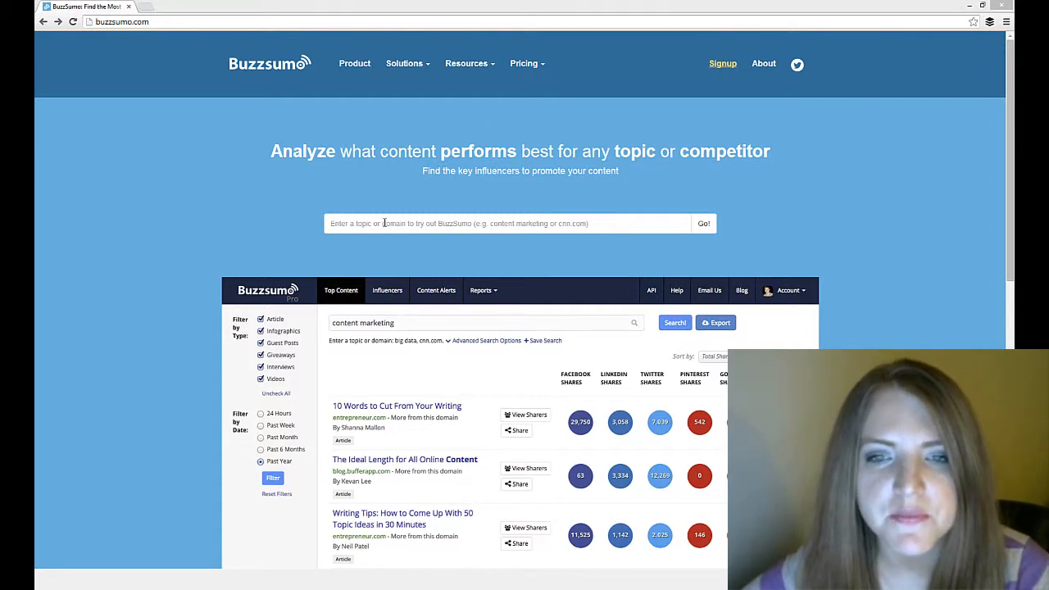
Search dustinandtracy.com to list its most-shared articles with per-network share counts
click(517, 223)
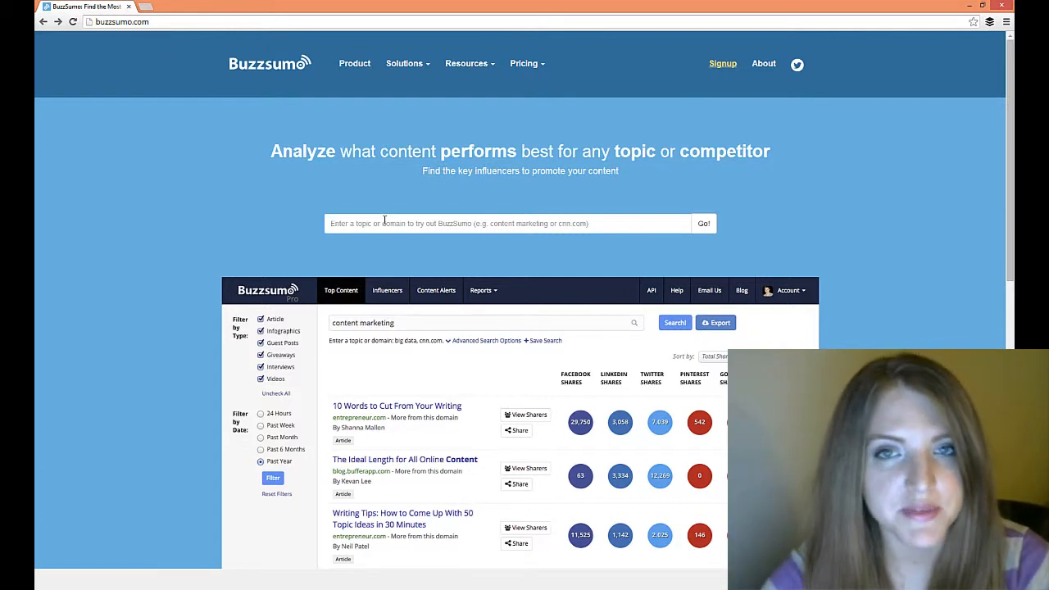
text(dustinandtracy.com)
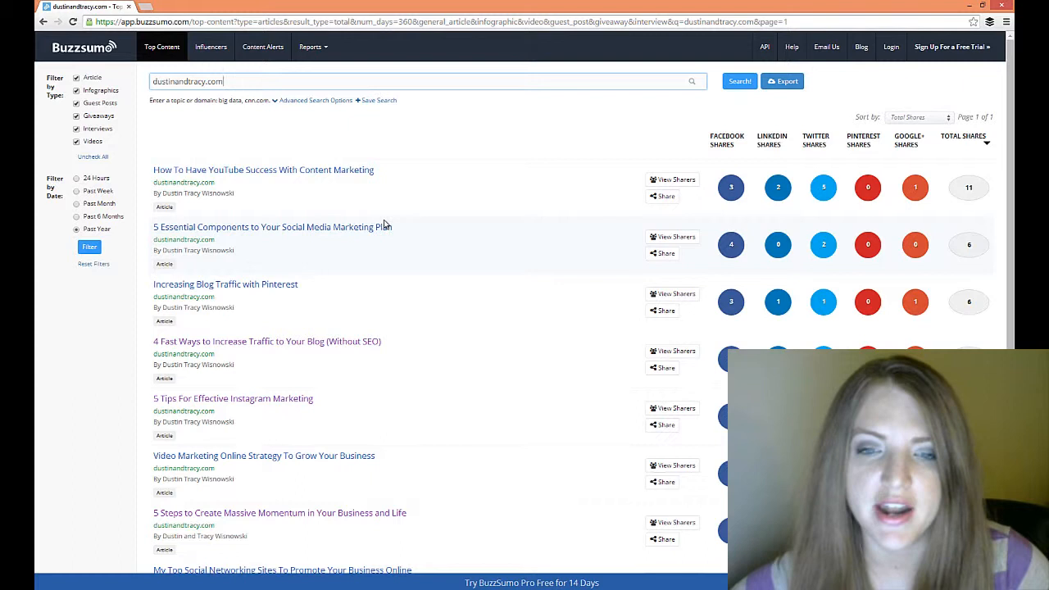
mouse_move(446, 384)
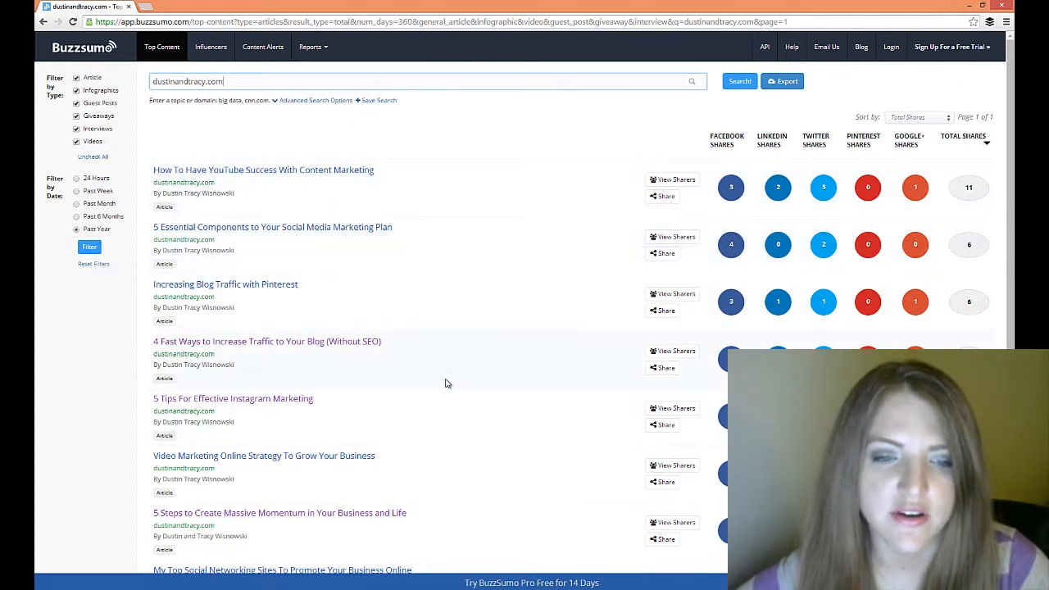
mouse_move(443, 387)
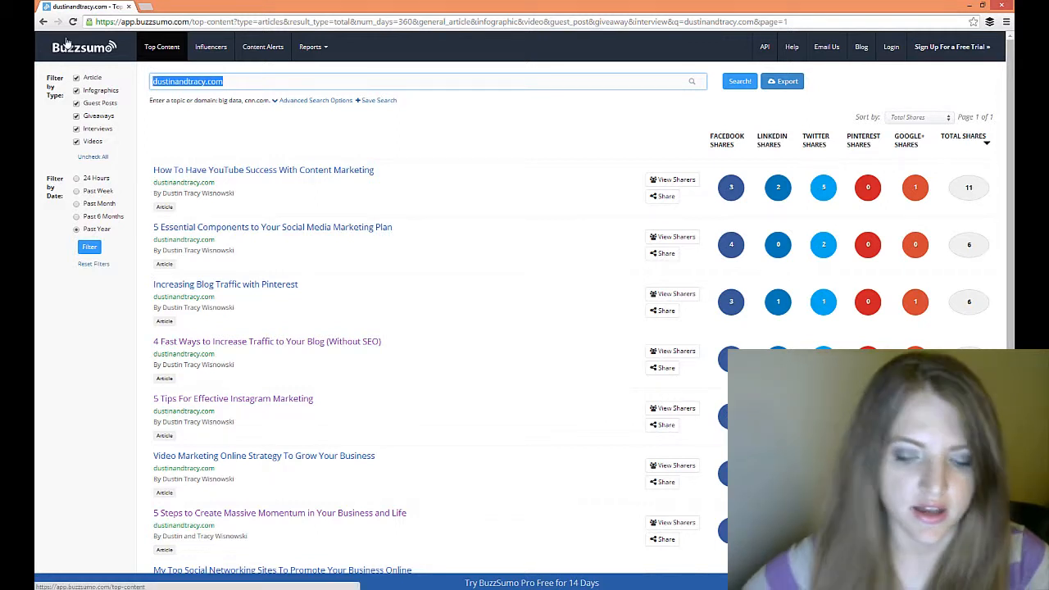
Search socialmediaexaminer.com to list its most-shared articles instead
text(socialmediaexa)
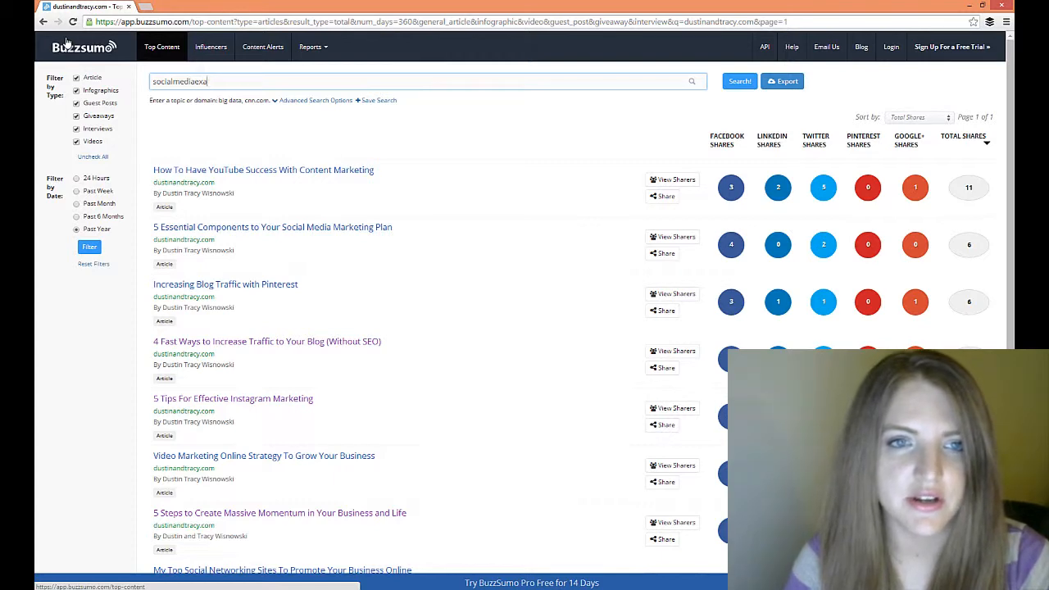
click(738, 82)
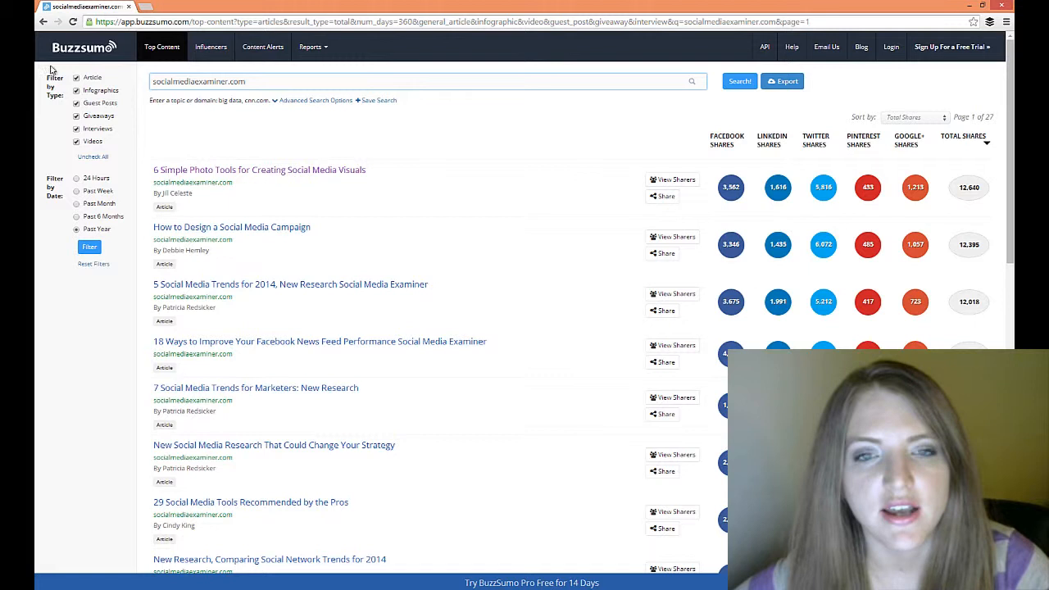
mouse_move(252, 151)
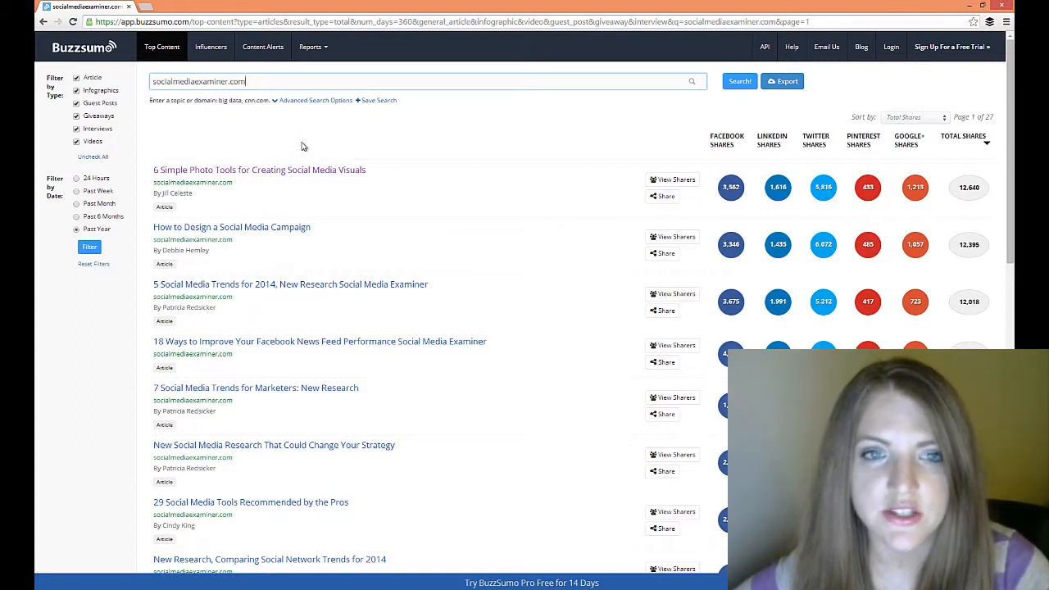
mouse_move(484, 112)
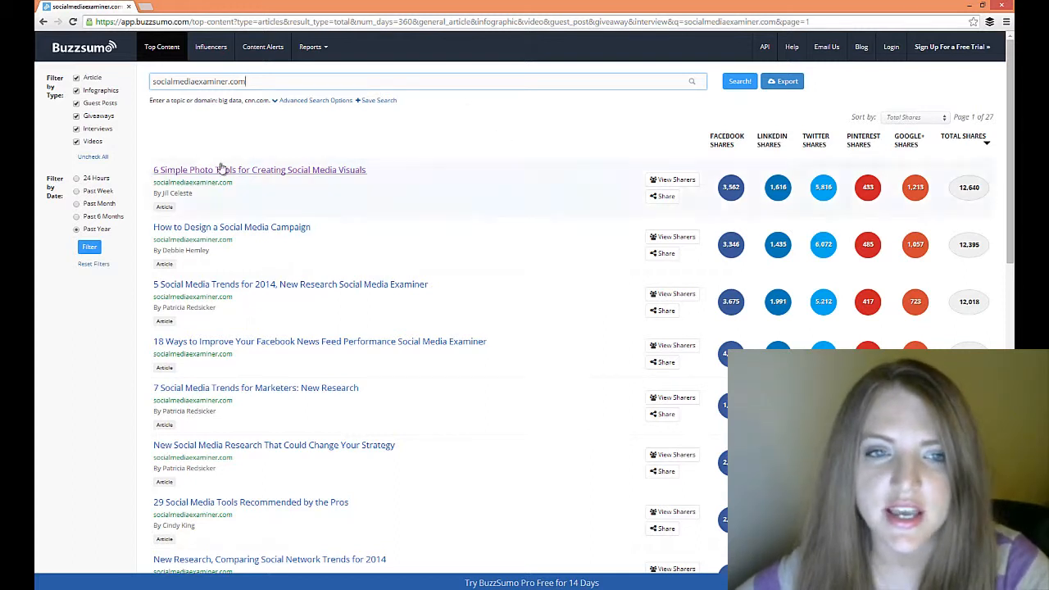
mouse_move(964, 140)
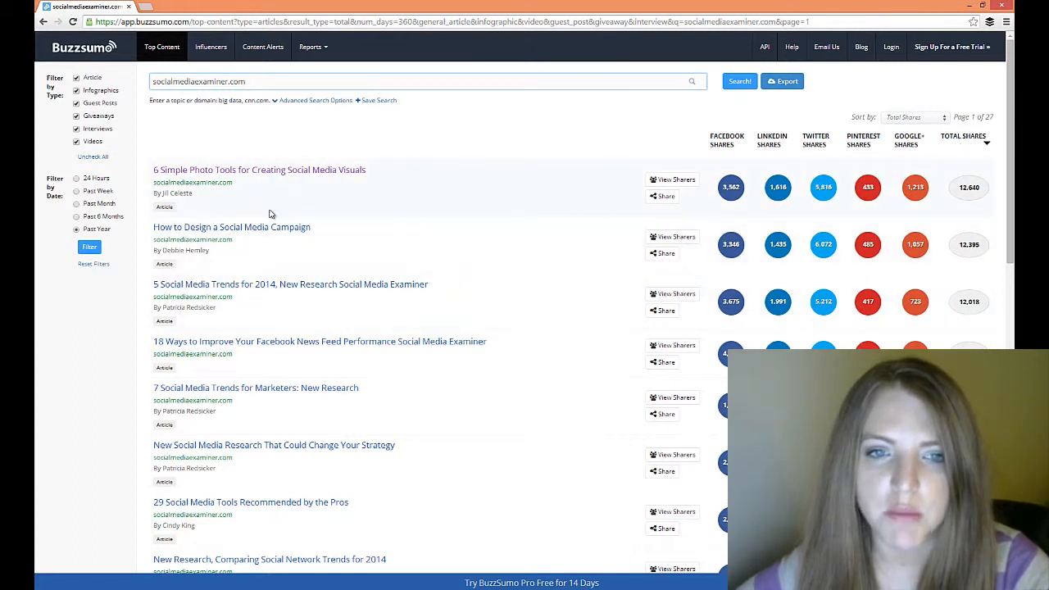
mouse_move(282, 203)
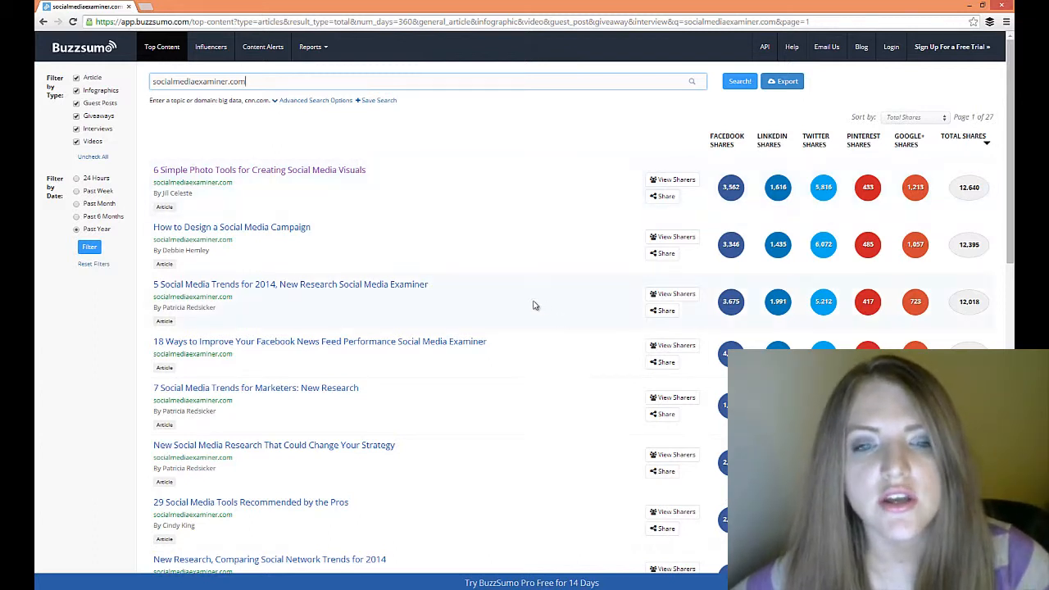
mouse_move(496, 194)
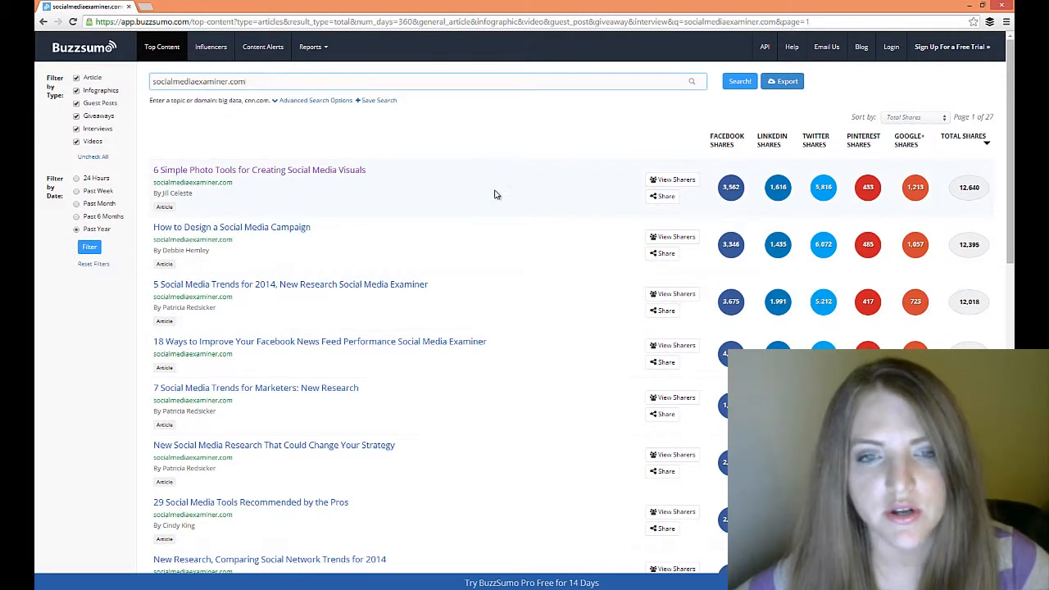
mouse_move(259, 169)
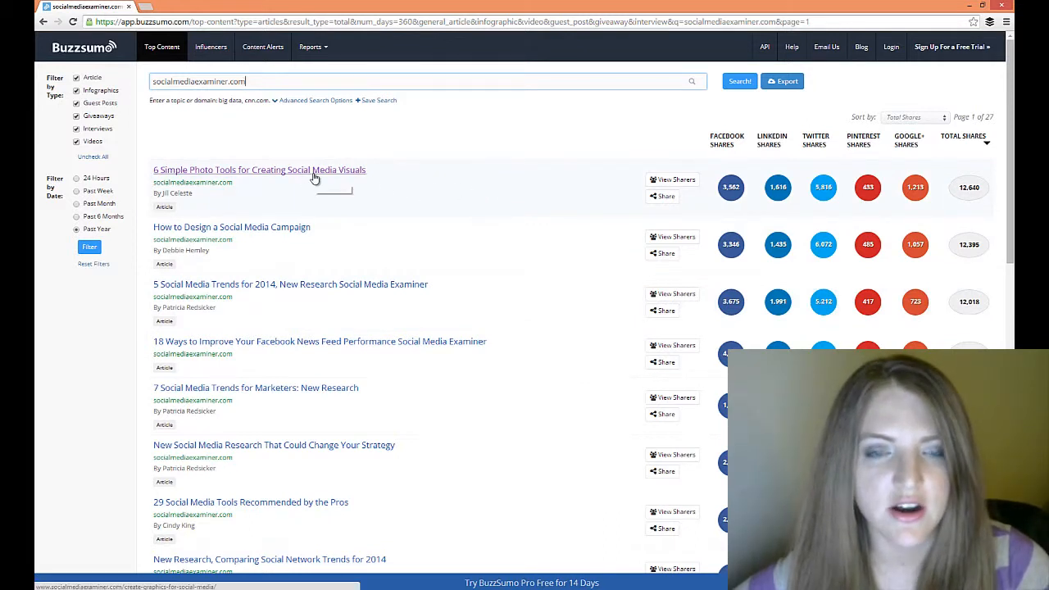
click(259, 169)
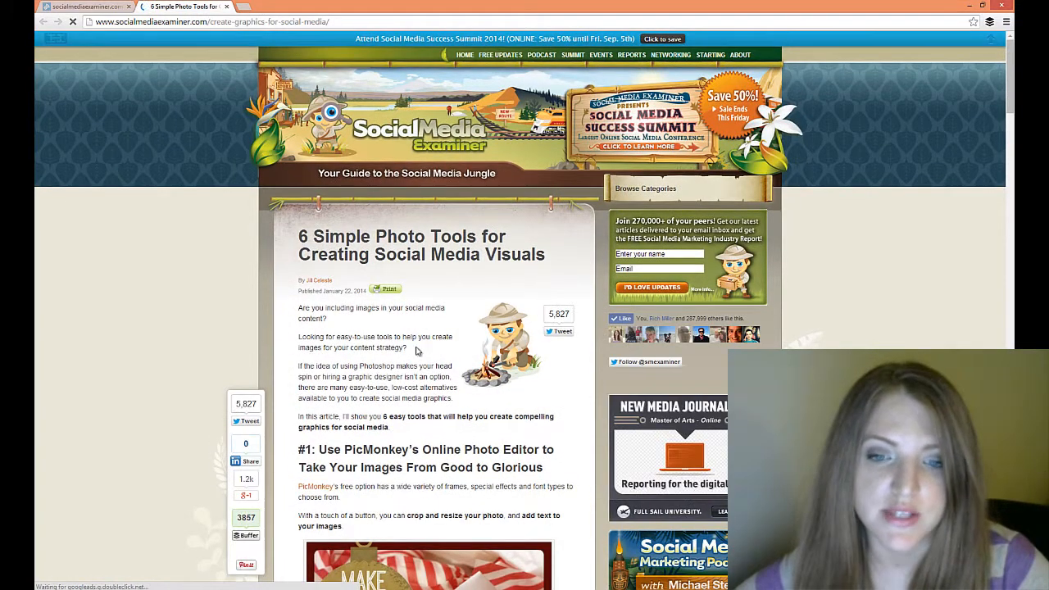
scroll(down, 3)
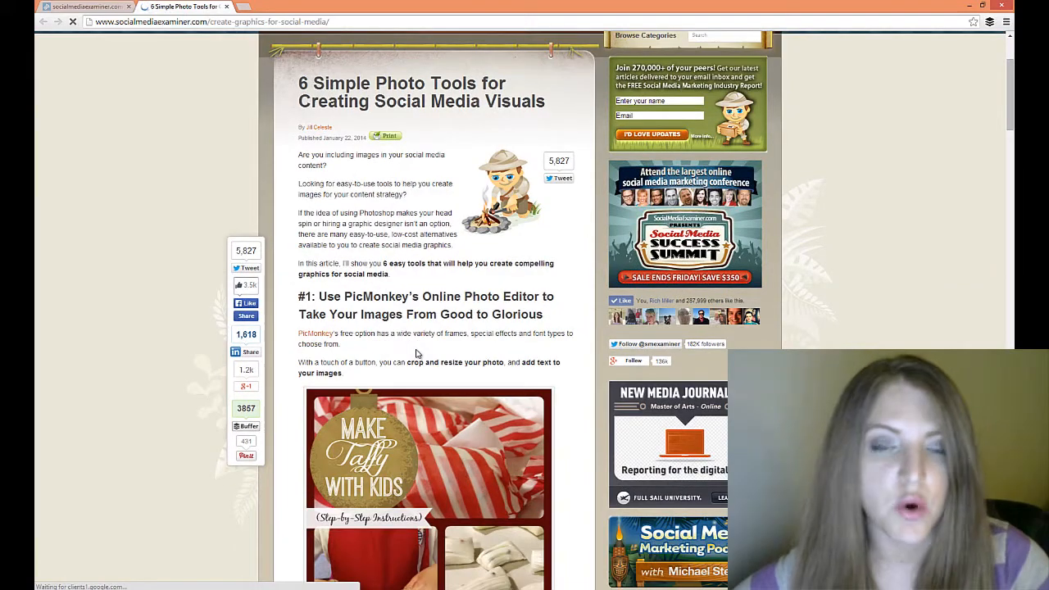
scroll(down, 3)
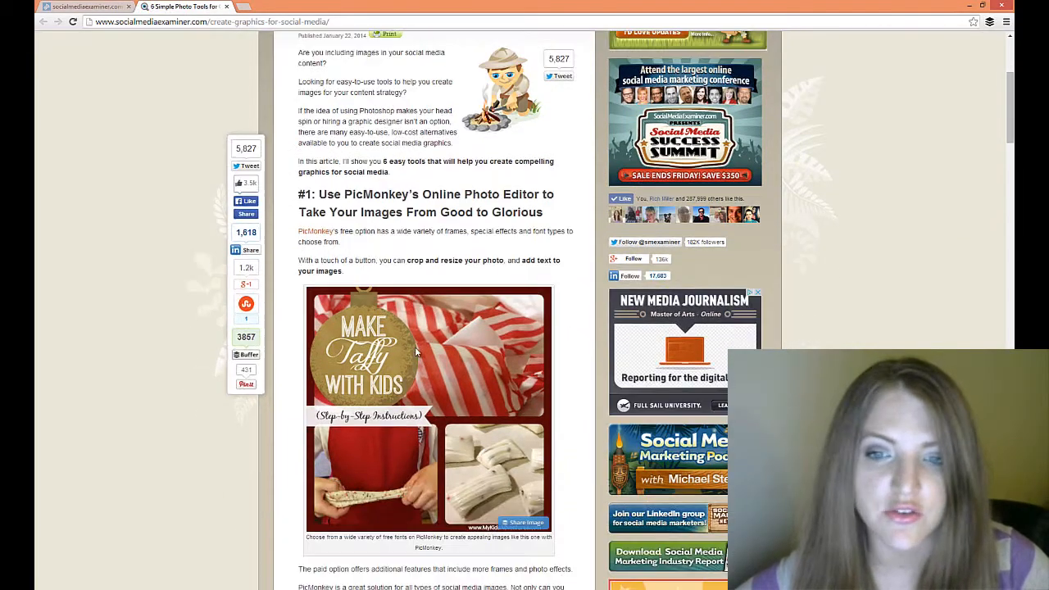
scroll(down, 3)
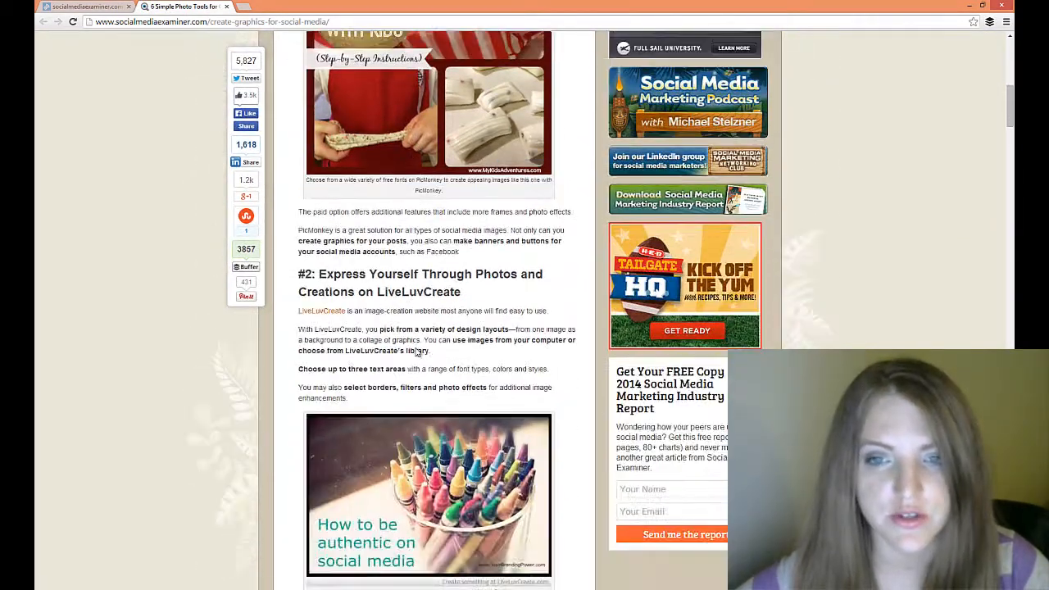
scroll(down, 3)
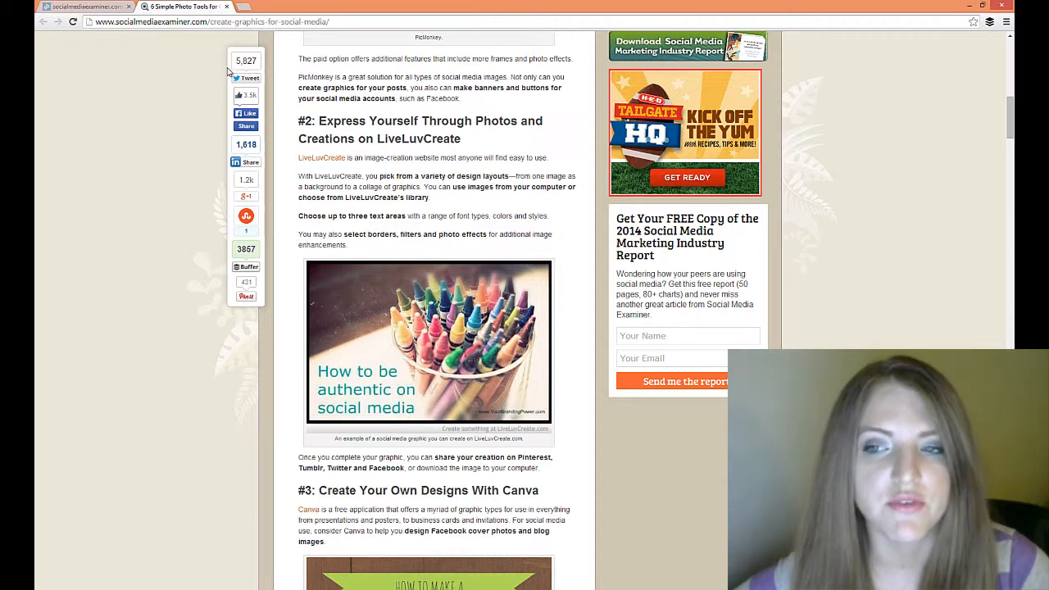
scroll(down, 3)
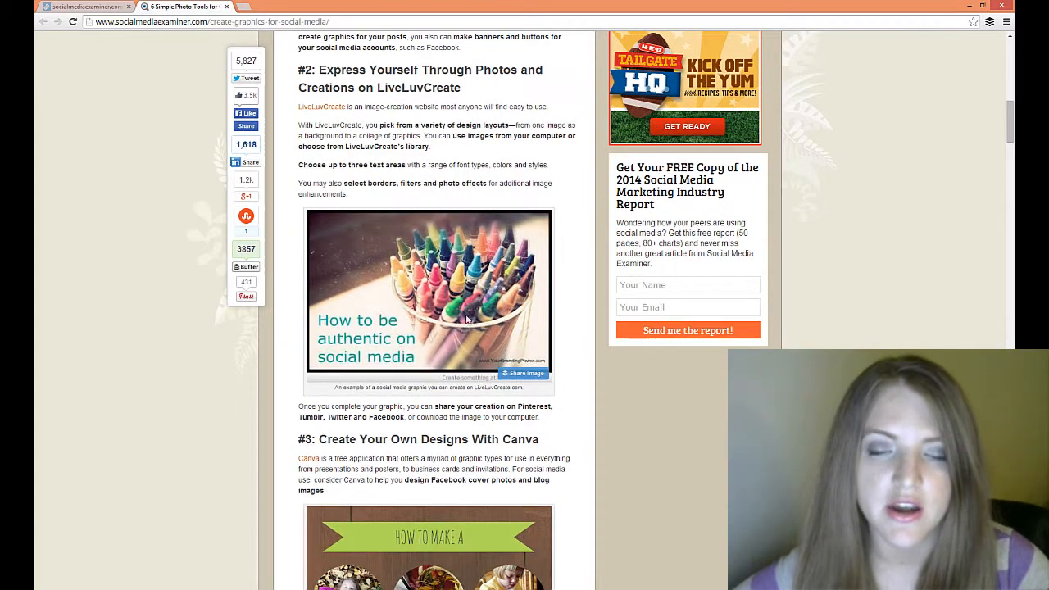
scroll(down, 3)
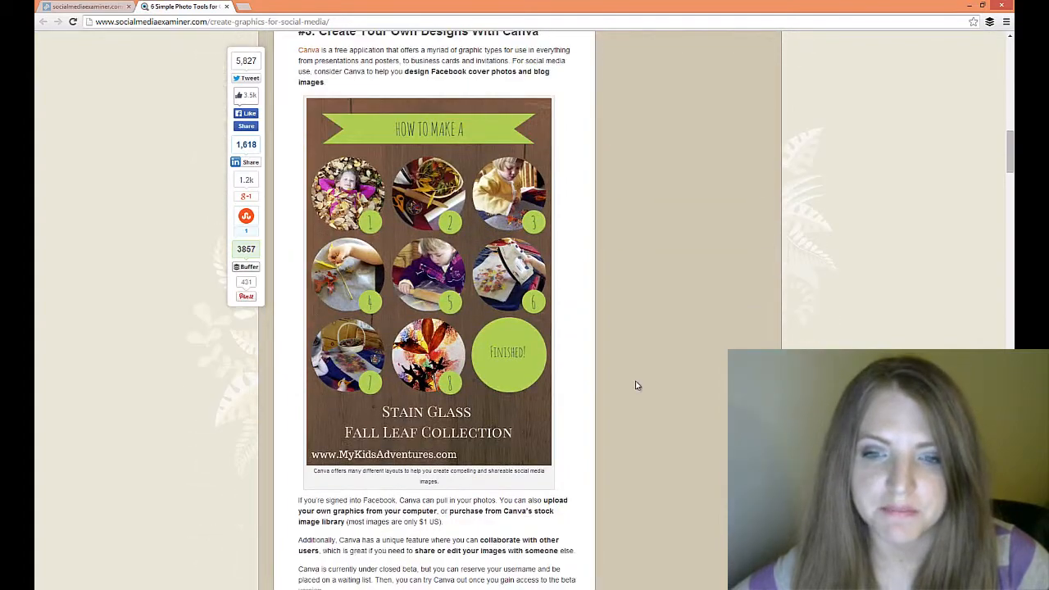
scroll(down, 3)
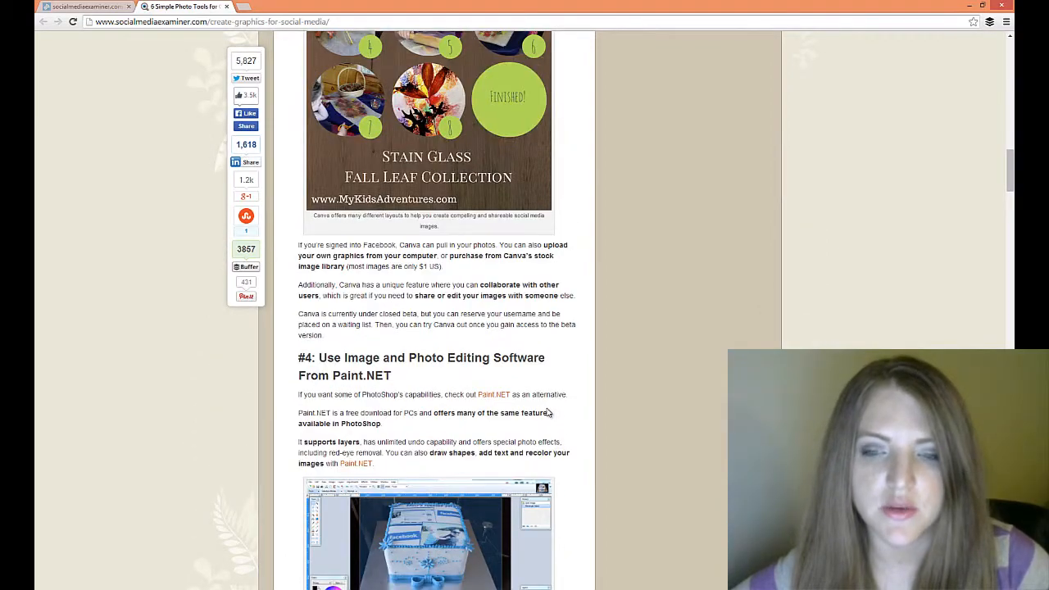
scroll(down, 3)
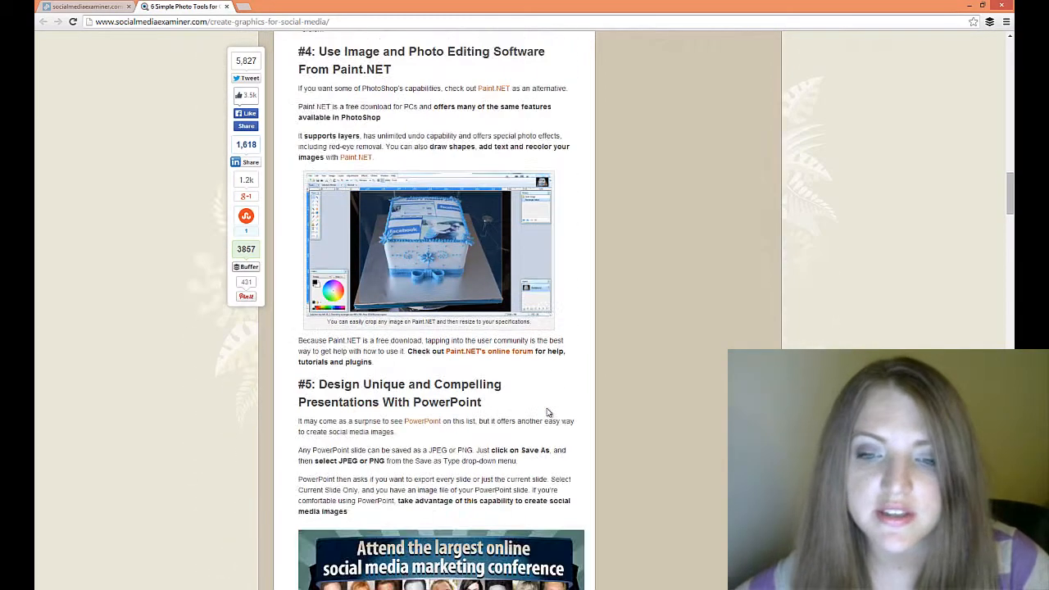
scroll(down, 3)
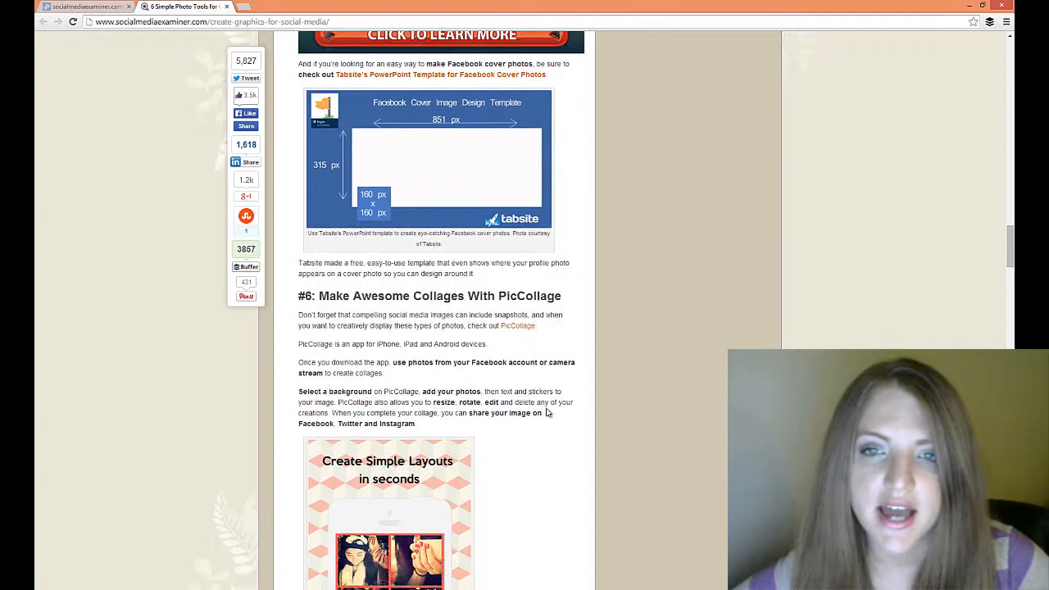
scroll(down, 3)
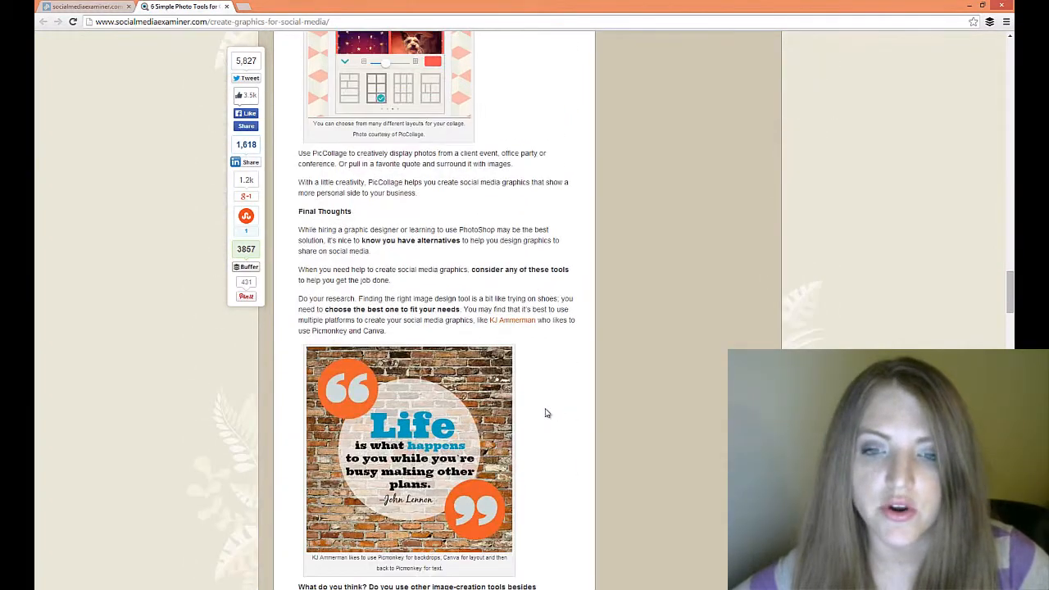
scroll(down, 3)
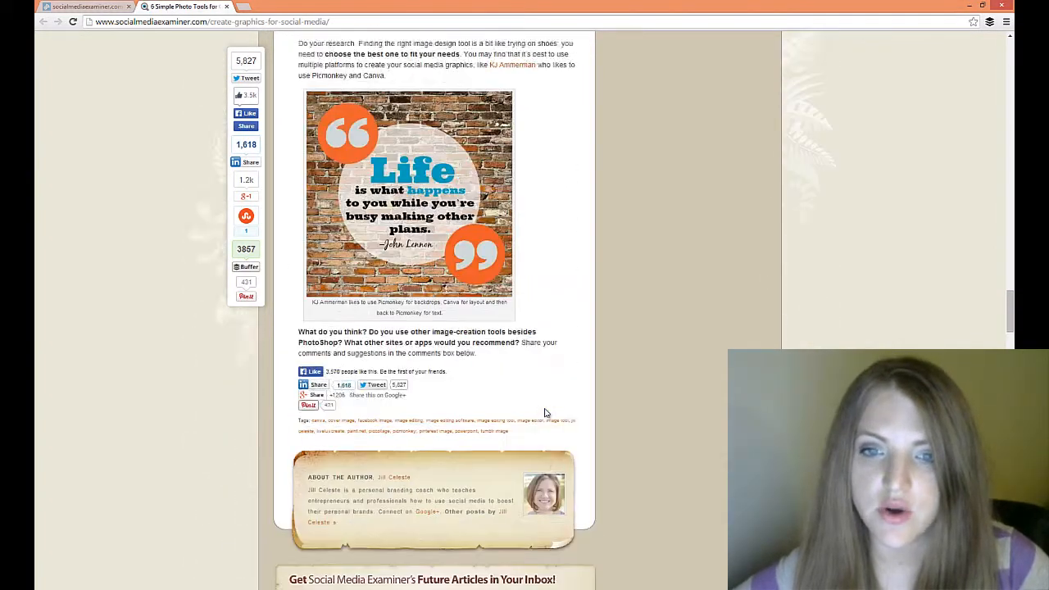
scroll(up, 3)
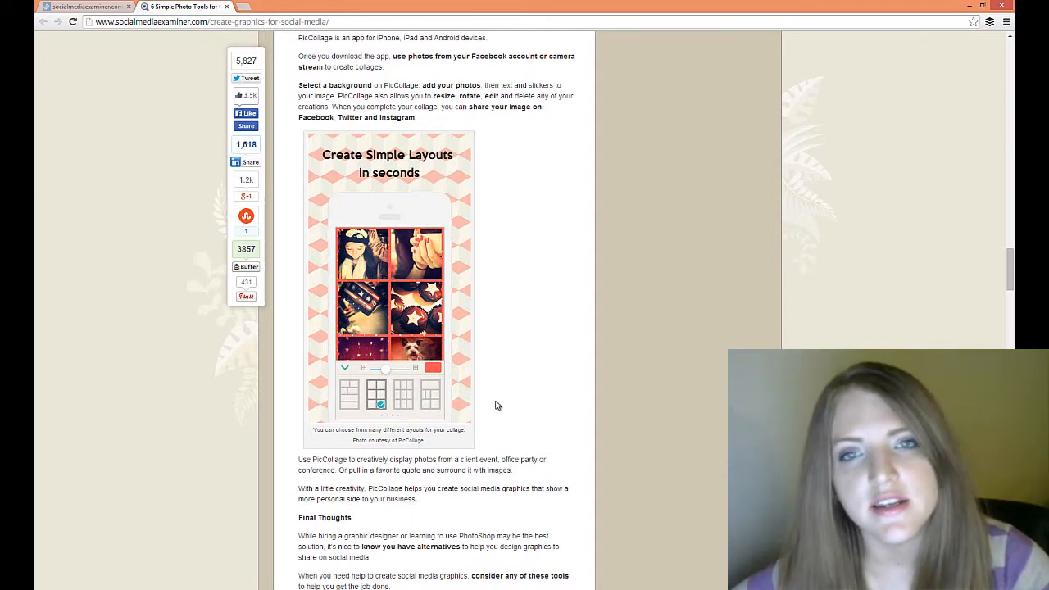
scroll(down, 3)
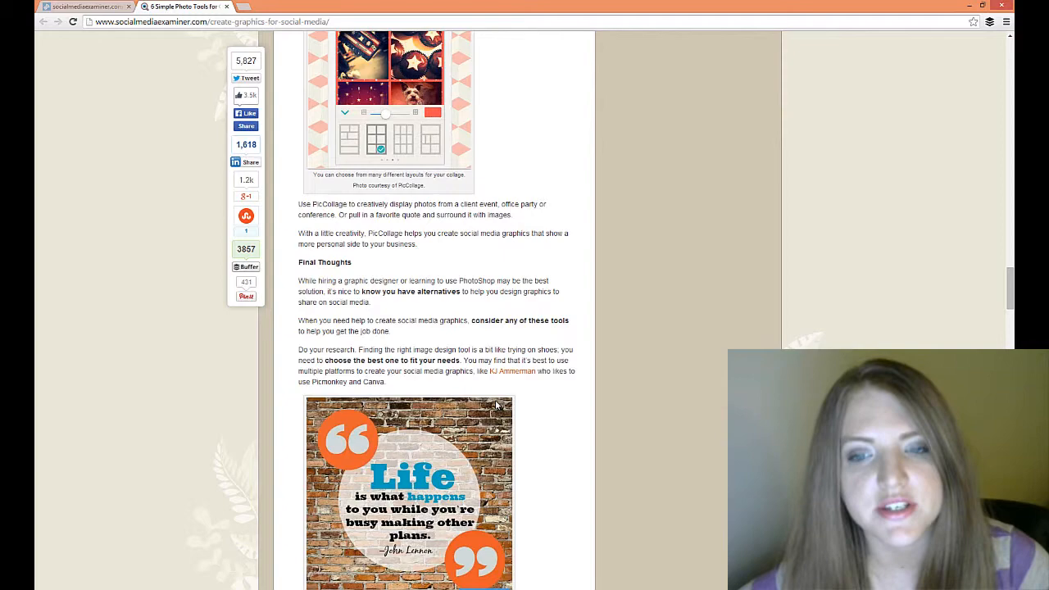
scroll(up, 3)
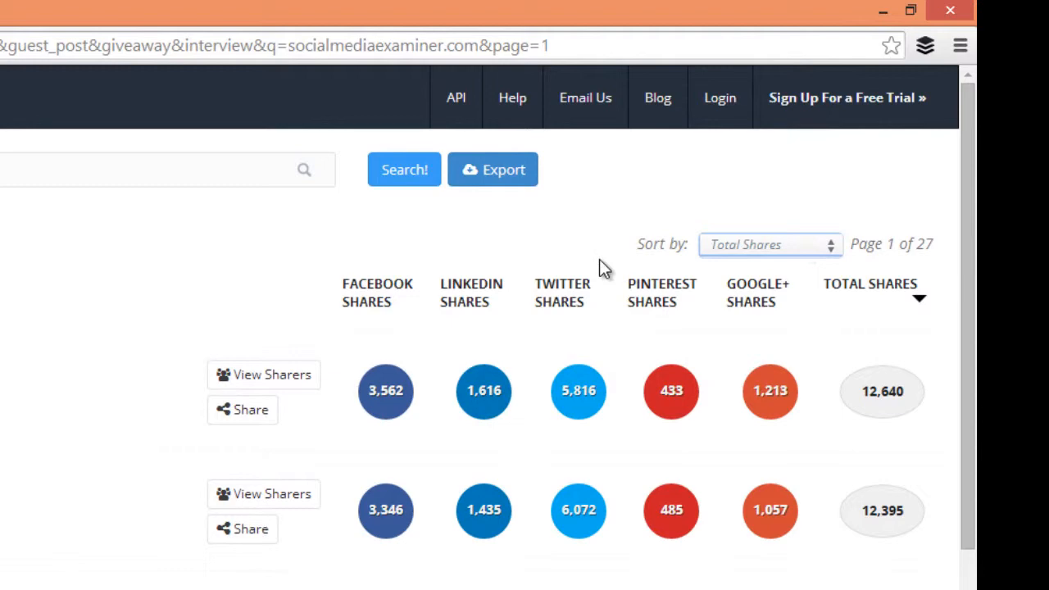
mouse_move(779, 269)
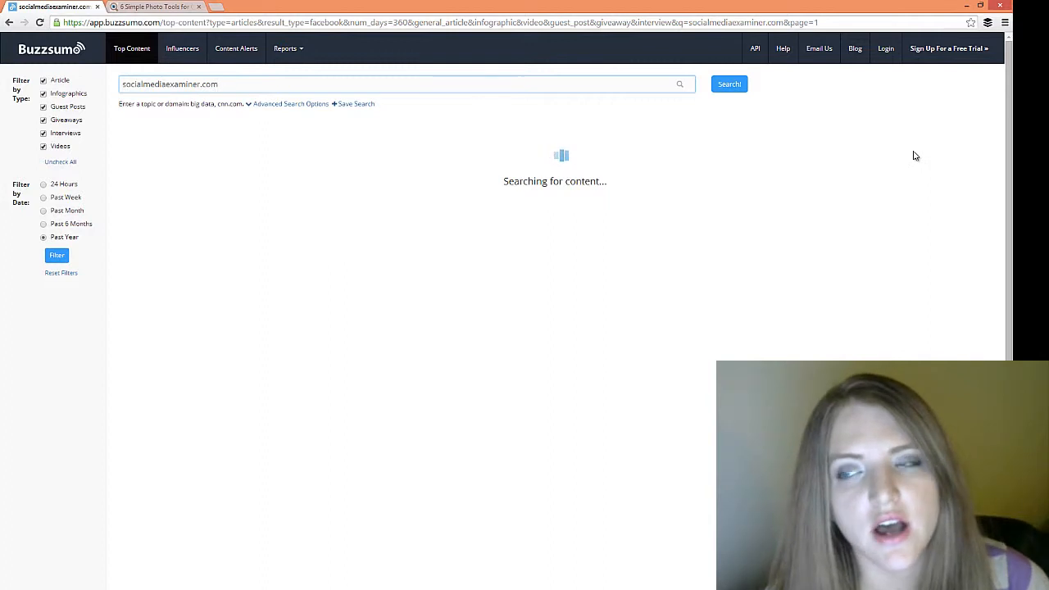
Rank the socialmediaexaminer.com results by Facebook shares instead of total shares
click(728, 84)
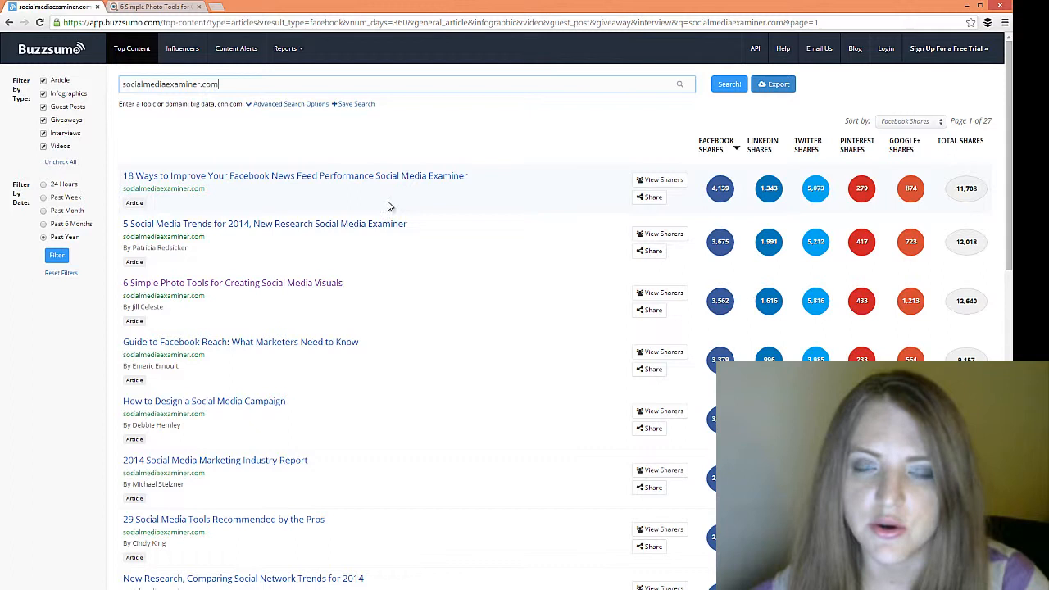
mouse_move(505, 243)
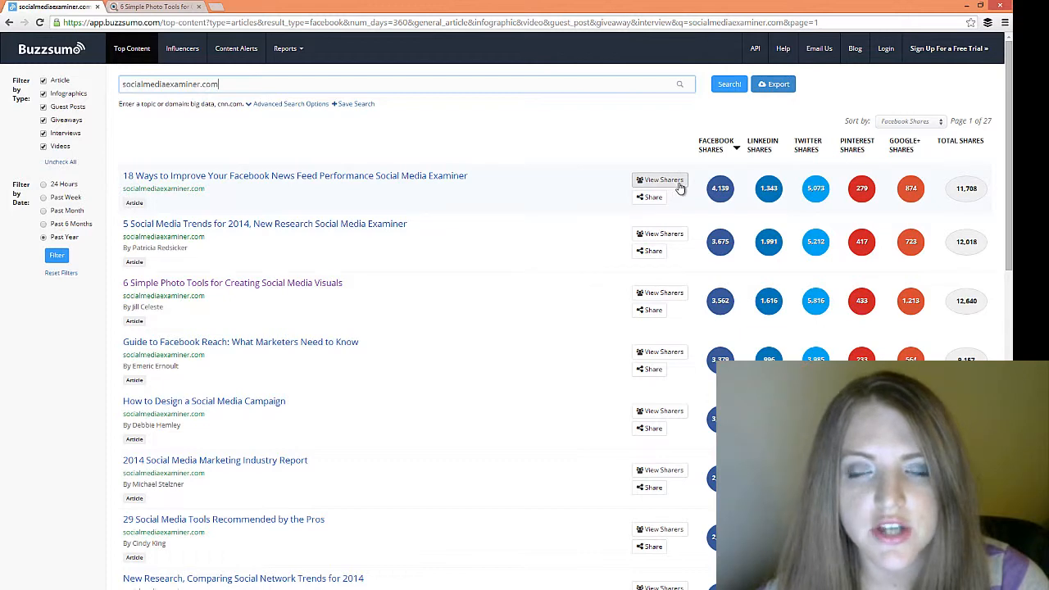
click(659, 179)
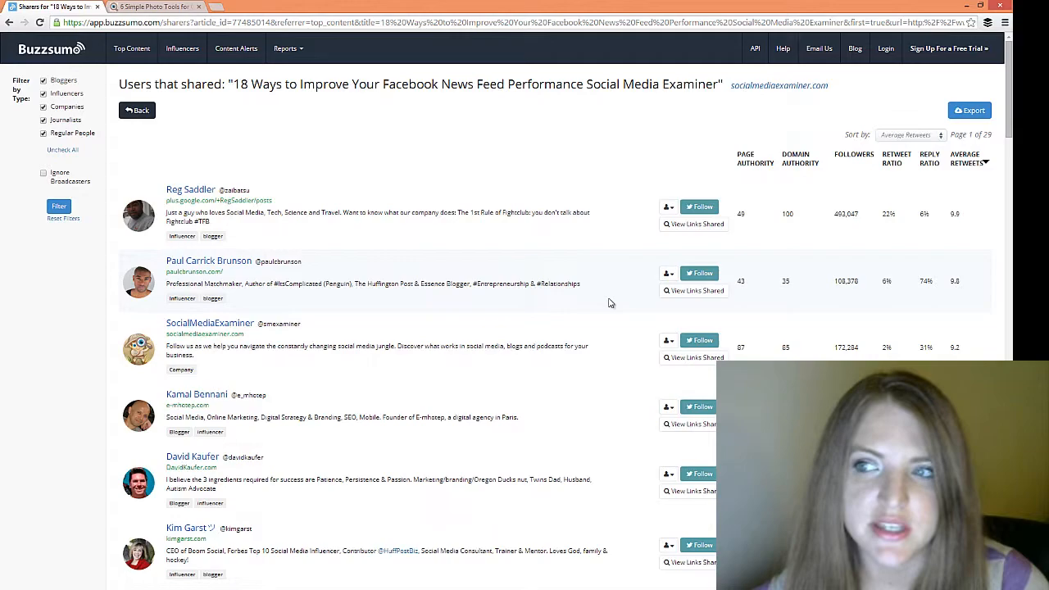
scroll(down, 3)
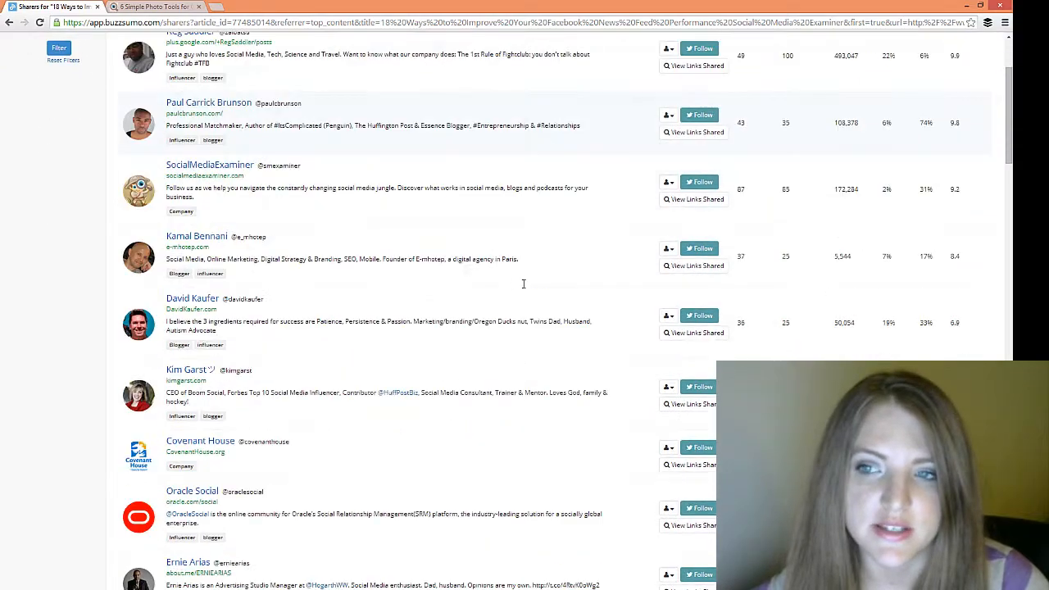
scroll(down, 3)
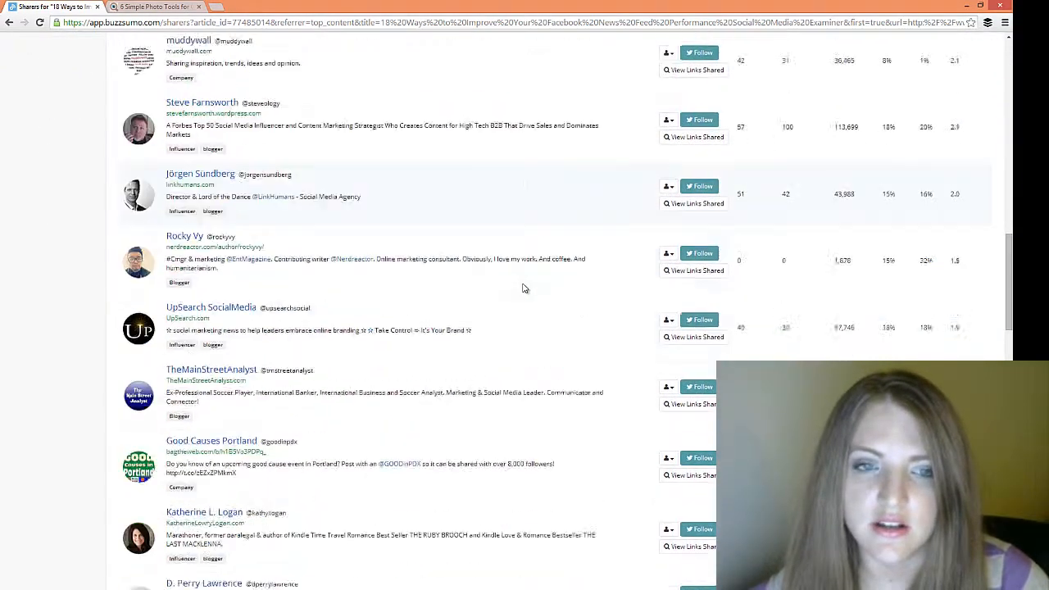
scroll(down, 3)
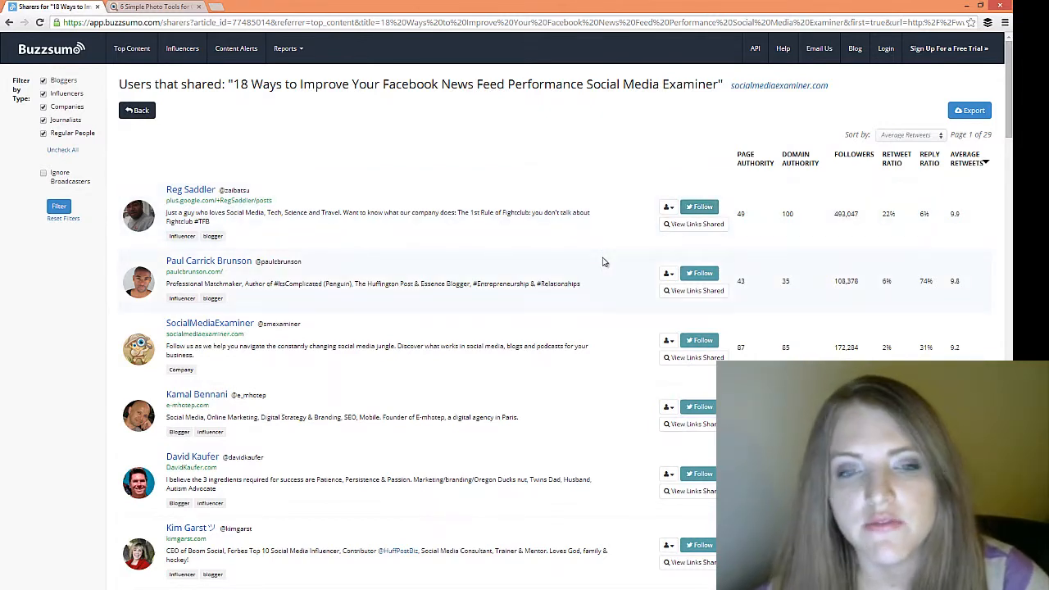
scroll(down, 3)
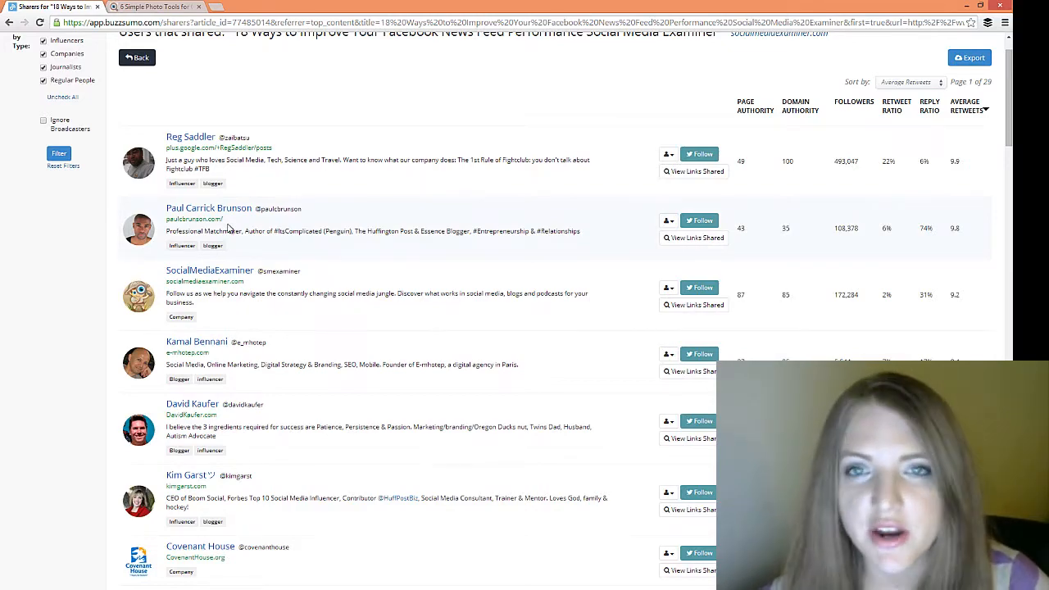
scroll(down, 3)
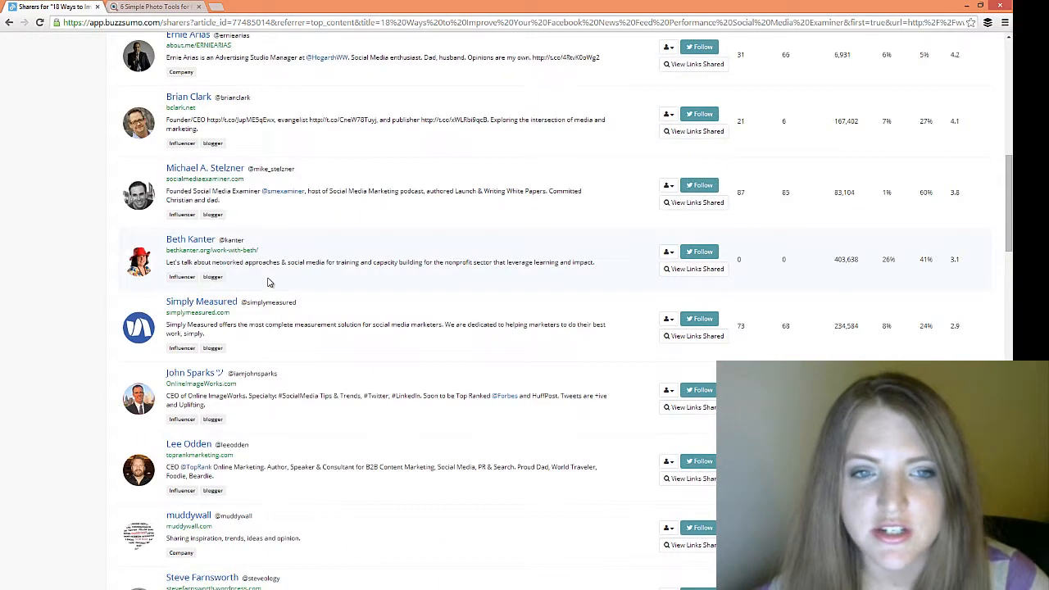
scroll(down, 3)
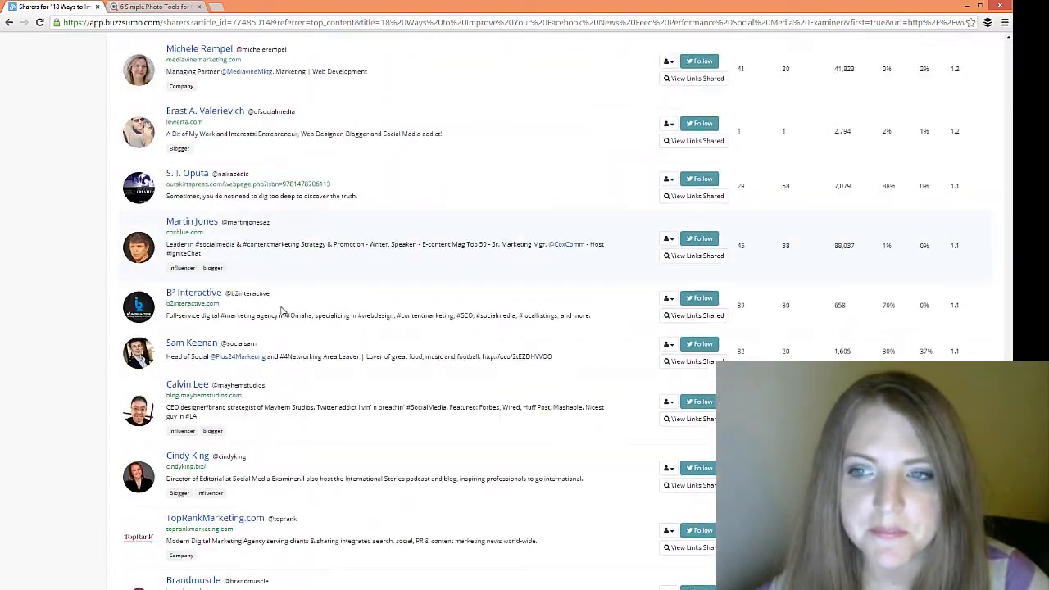
scroll(down, 3)
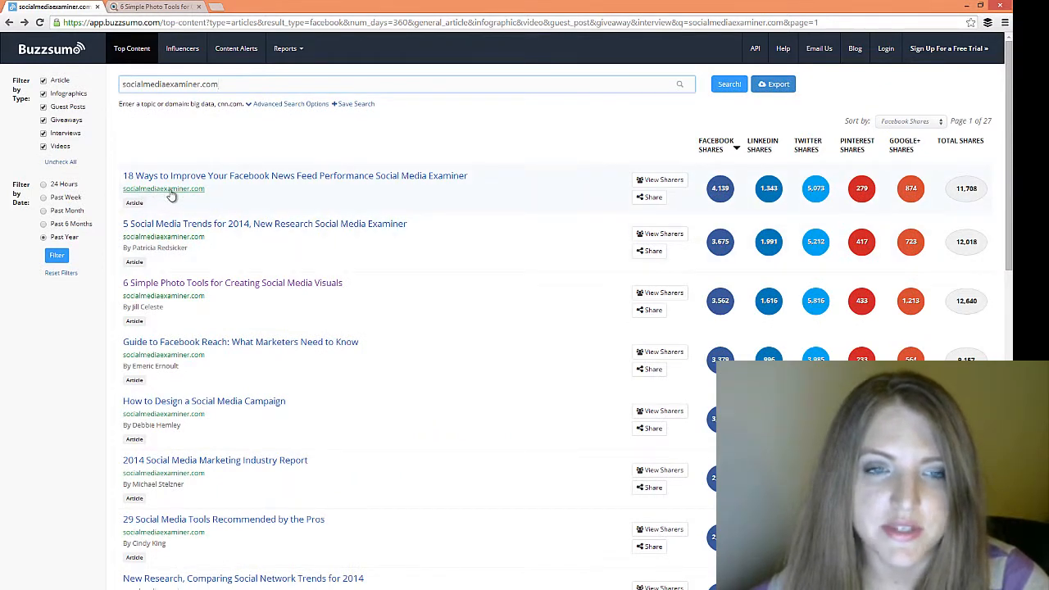
Run an author search for Patricia Redsicker and review her articles ranked by total shares
click(295, 176)
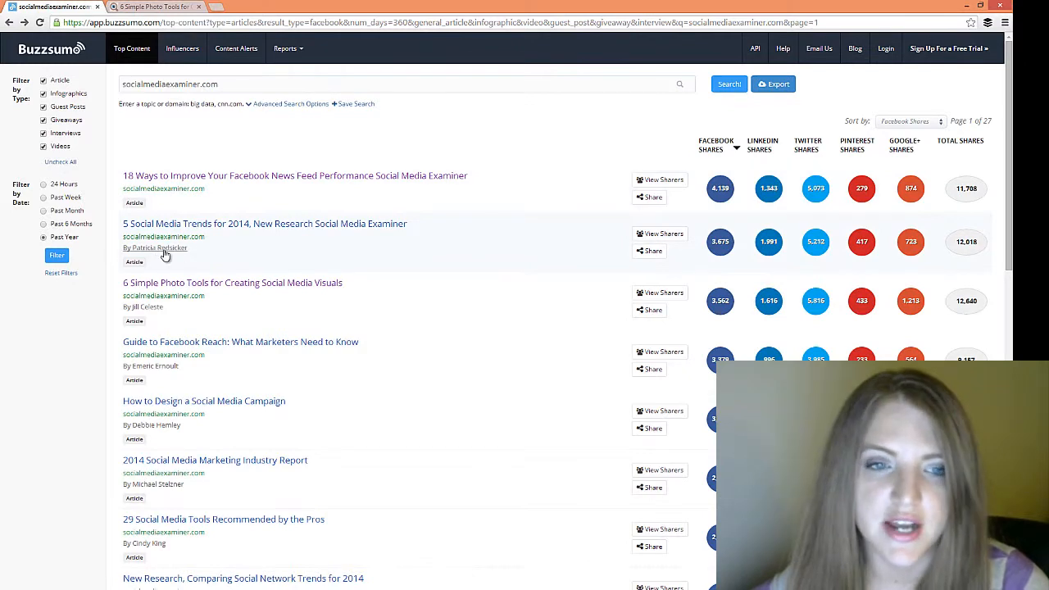
click(159, 247)
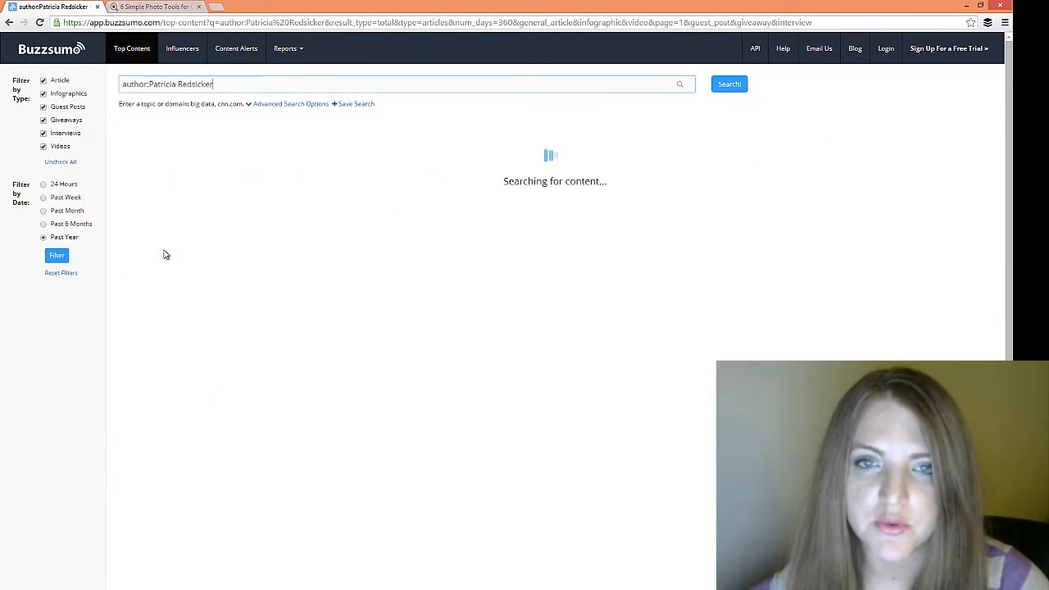
click(728, 84)
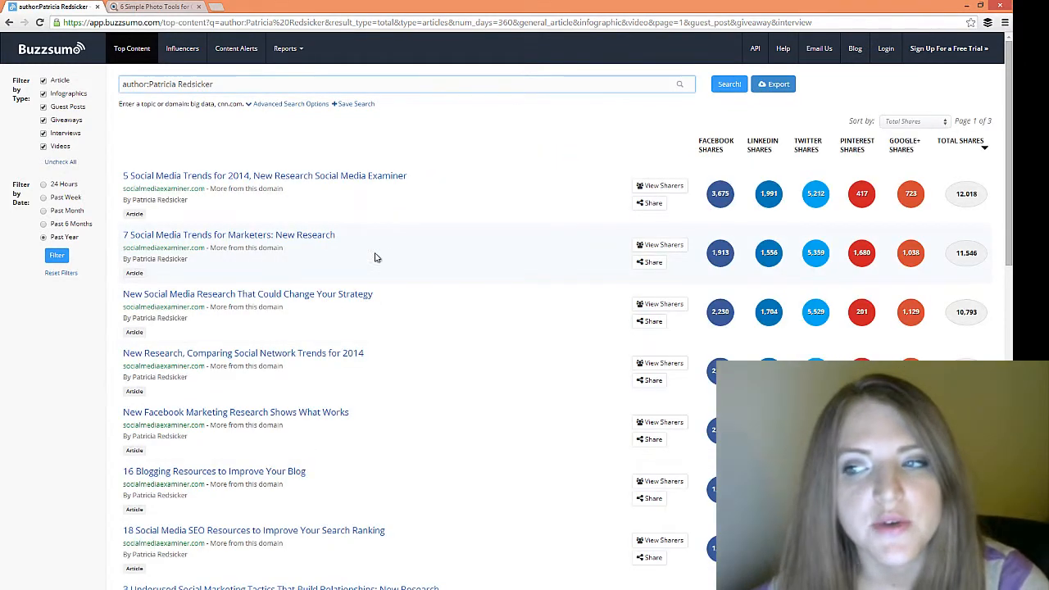
scroll(down, 3)
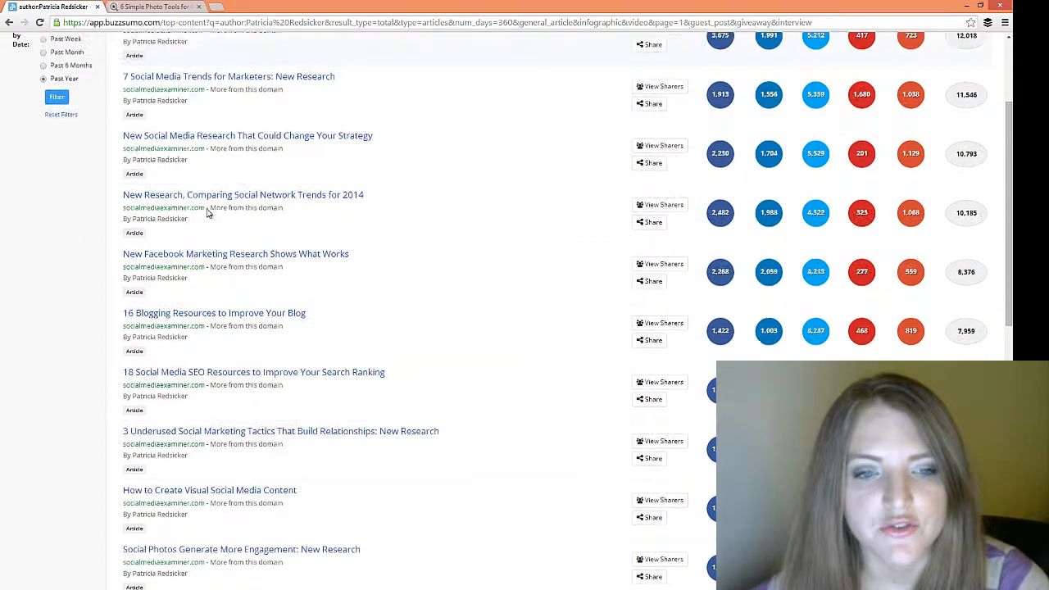
scroll(down, 3)
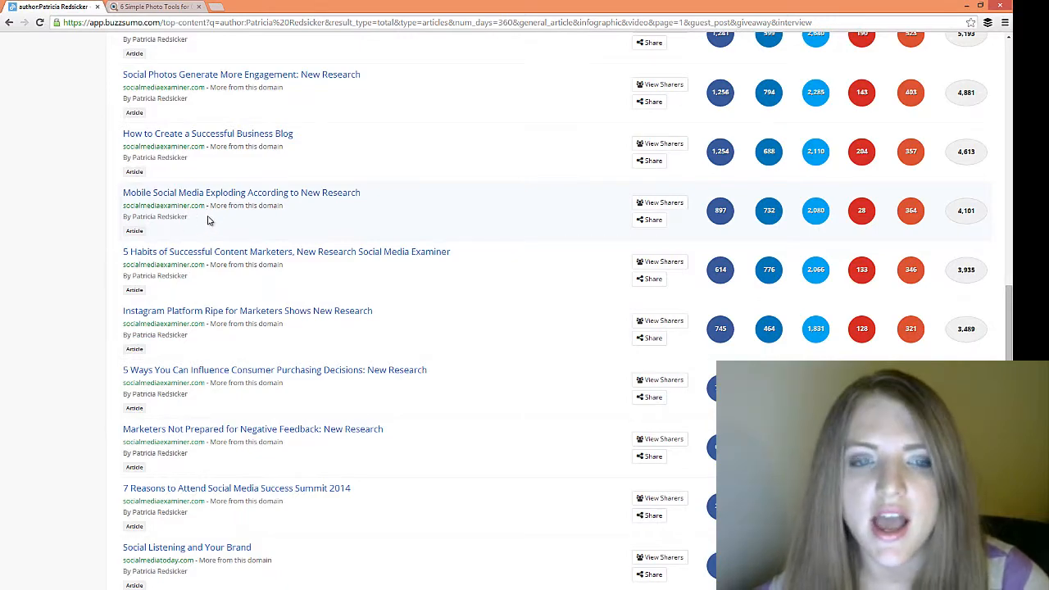
scroll(down, 3)
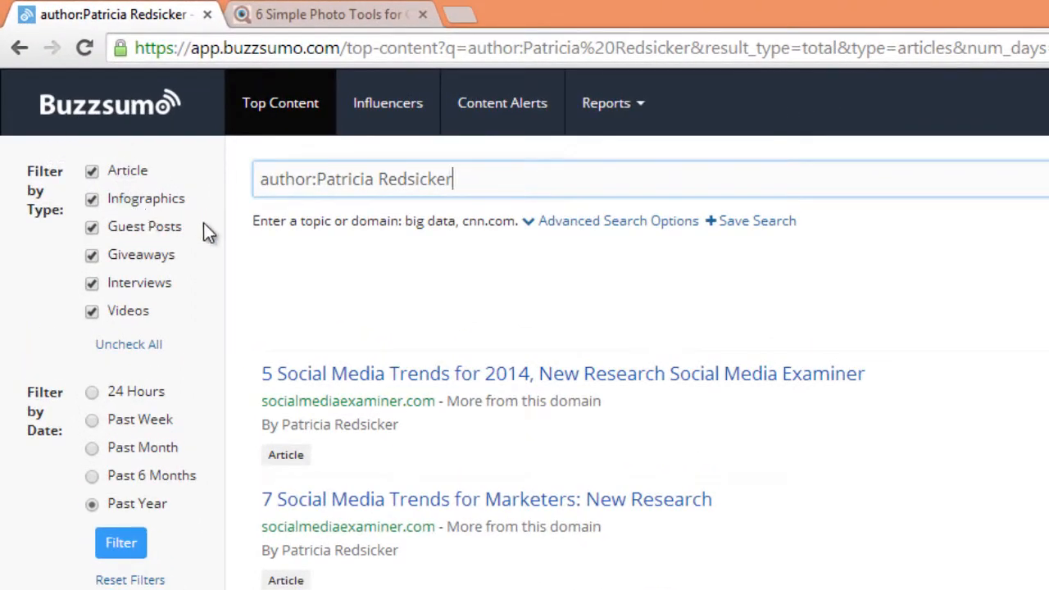
mouse_move(167, 331)
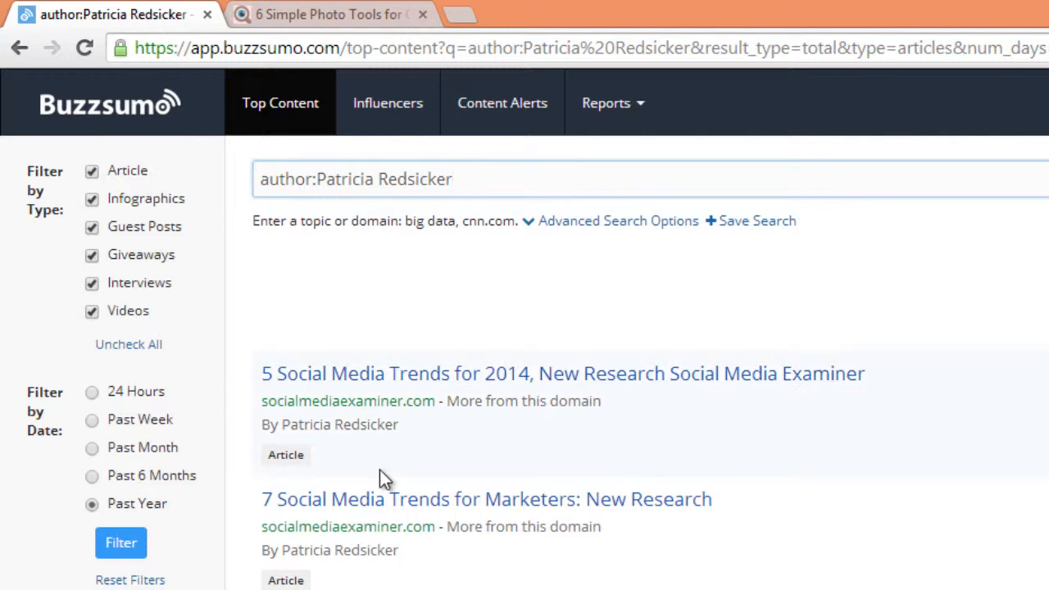
mouse_move(74, 423)
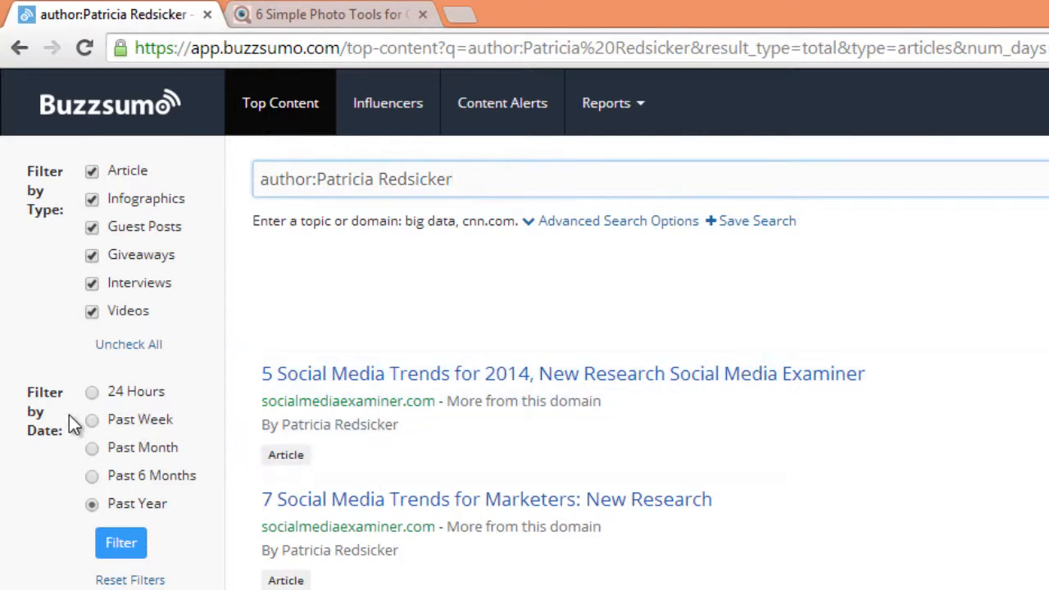
Filter Patricia Redsicker's articles to the Past Week, leaving two entries
click(92, 420)
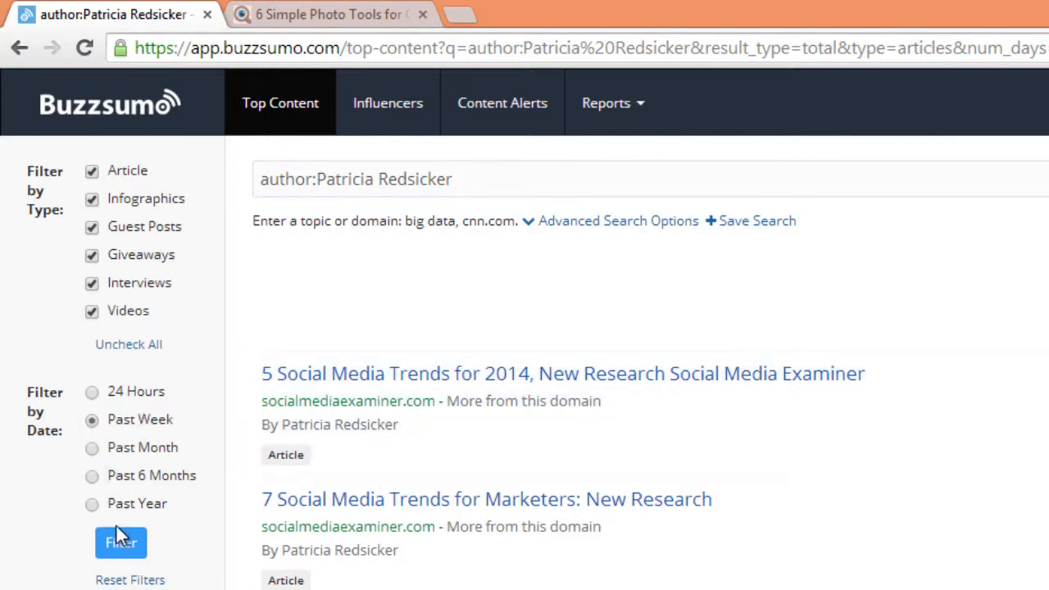
click(121, 542)
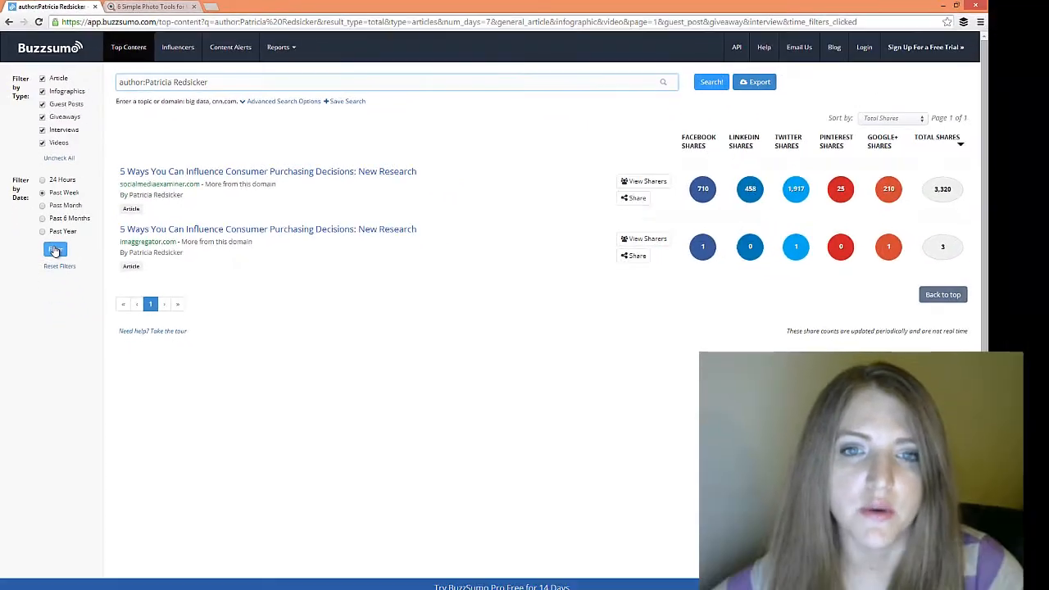